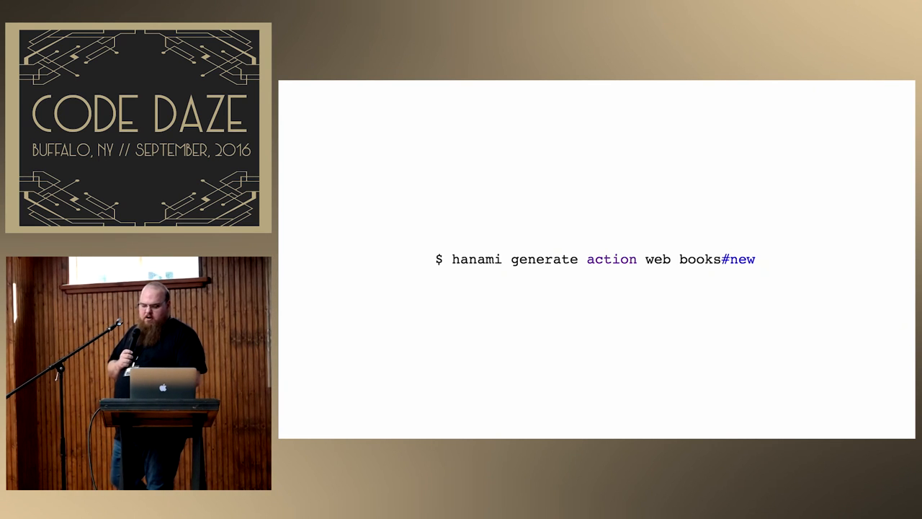
key(Right)
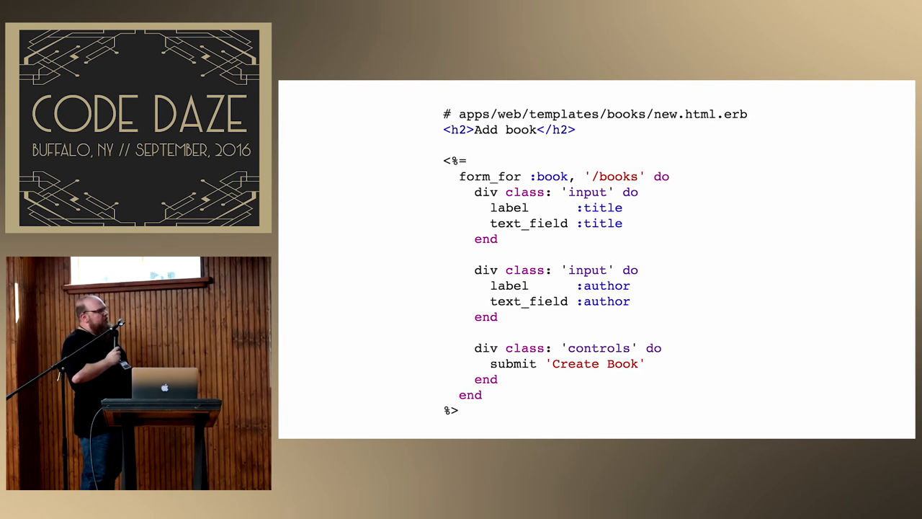